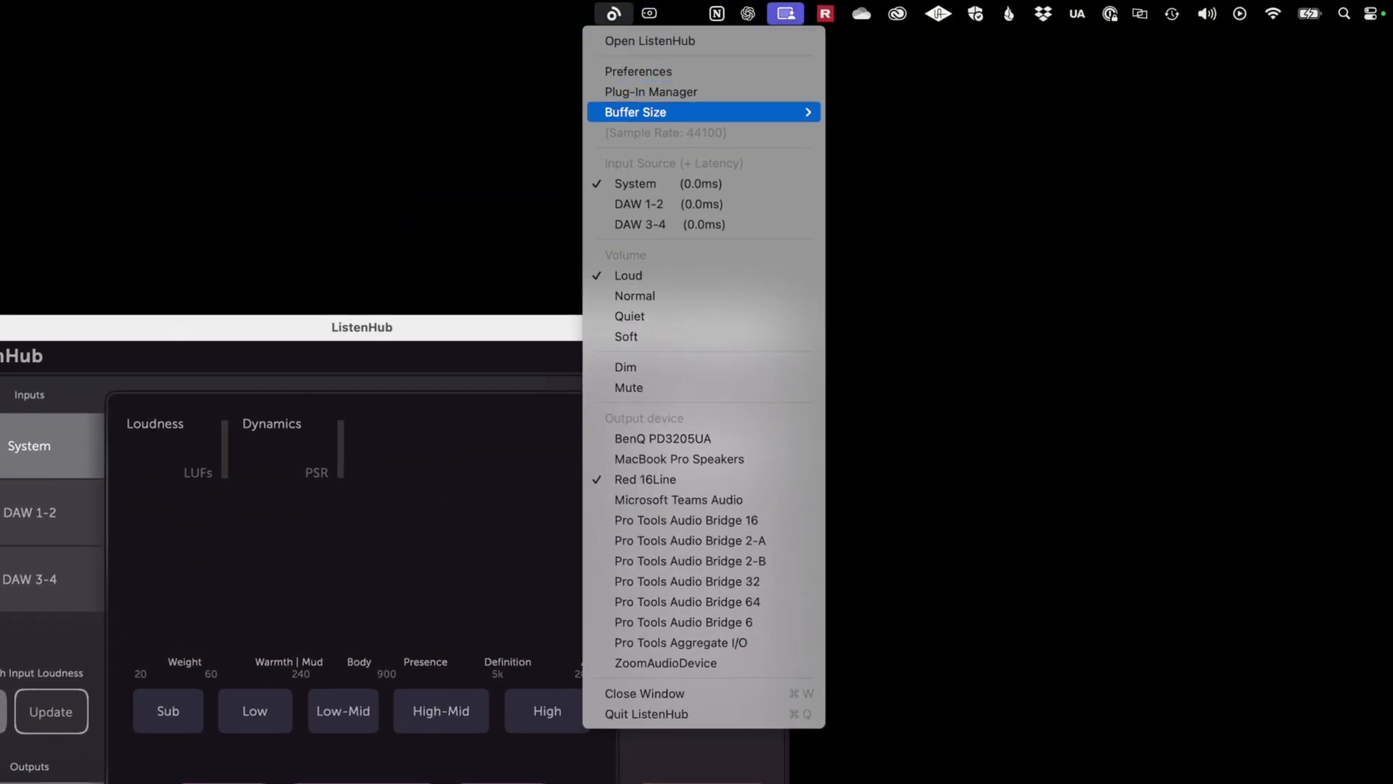
mouse_move(679, 458)
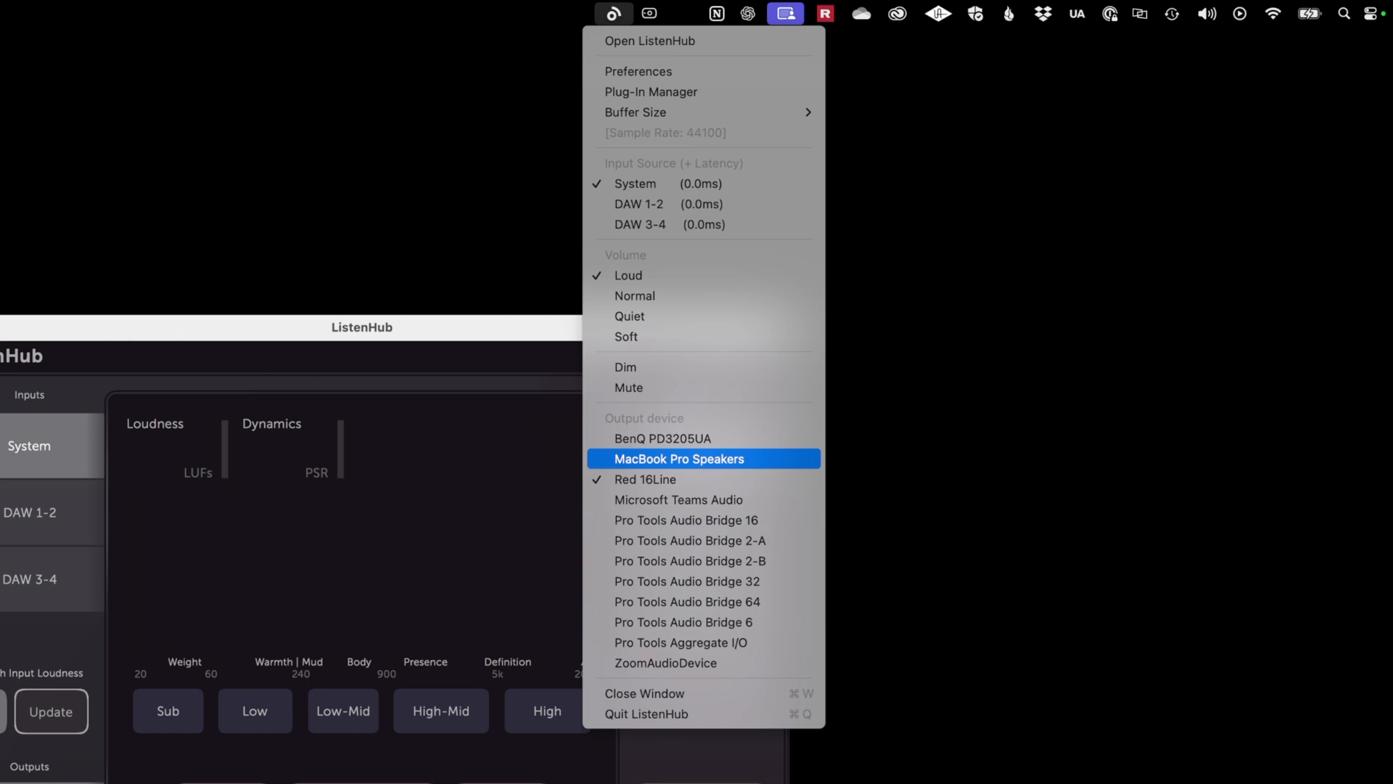
Bring up the main ListenHub monitoring window from the menu-bar icon
click(679, 459)
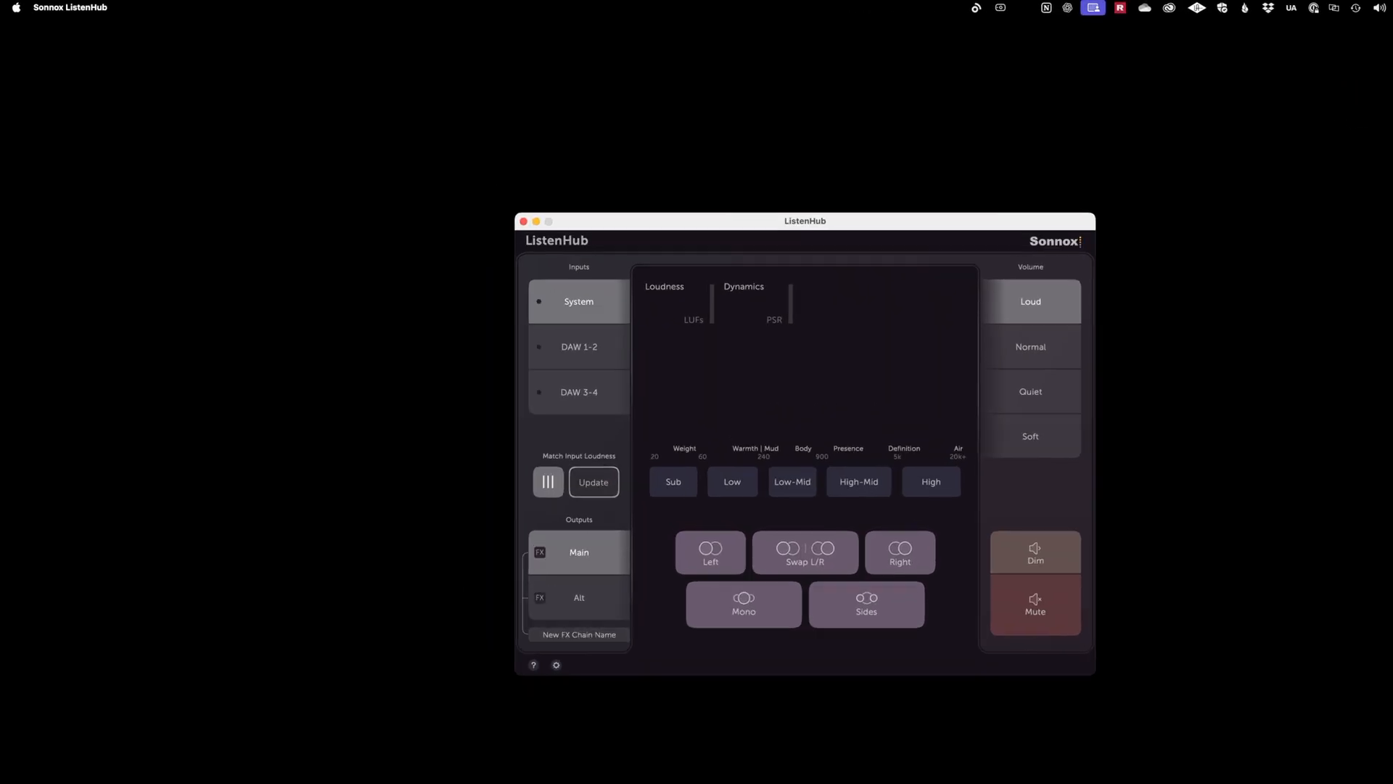
Make ListenHub System the Mac's sound output in System Settings > Sound
click(17, 13)
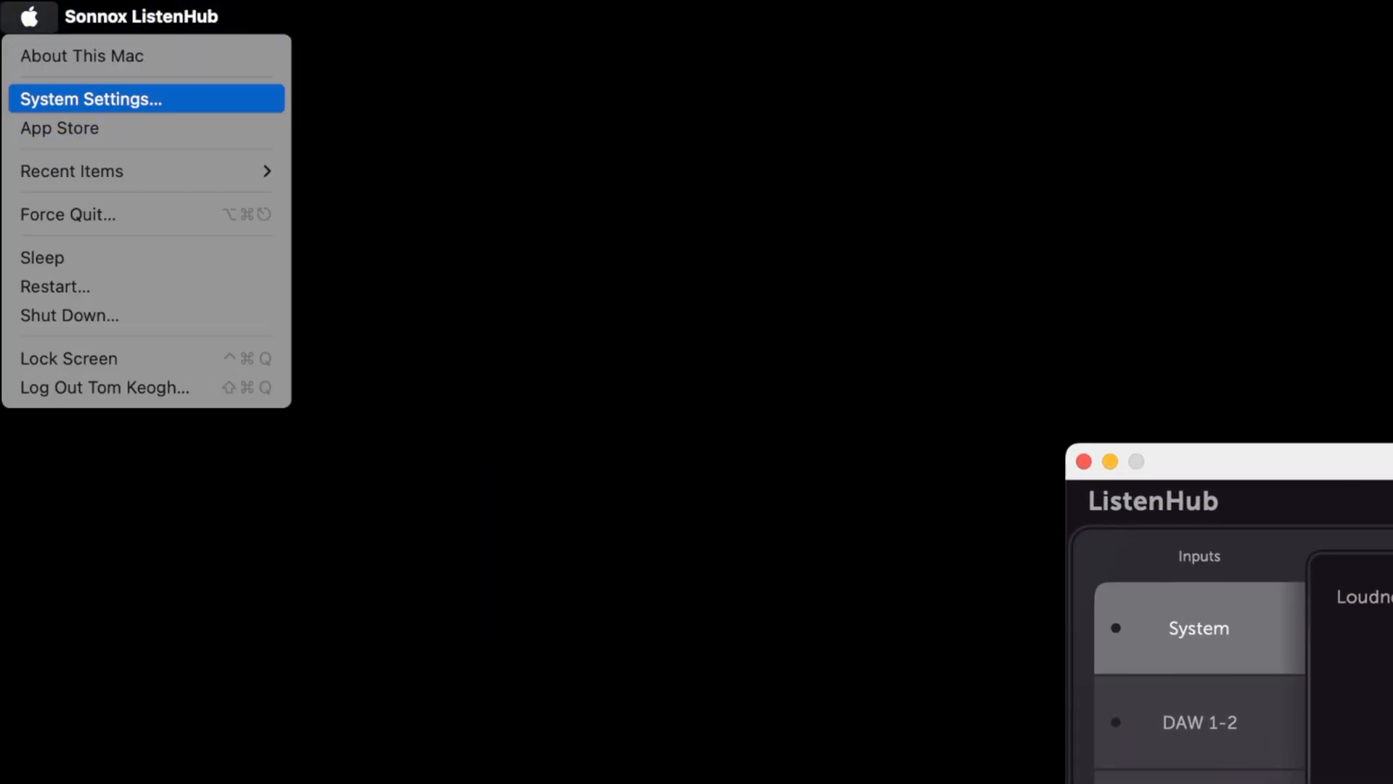
click(90, 99)
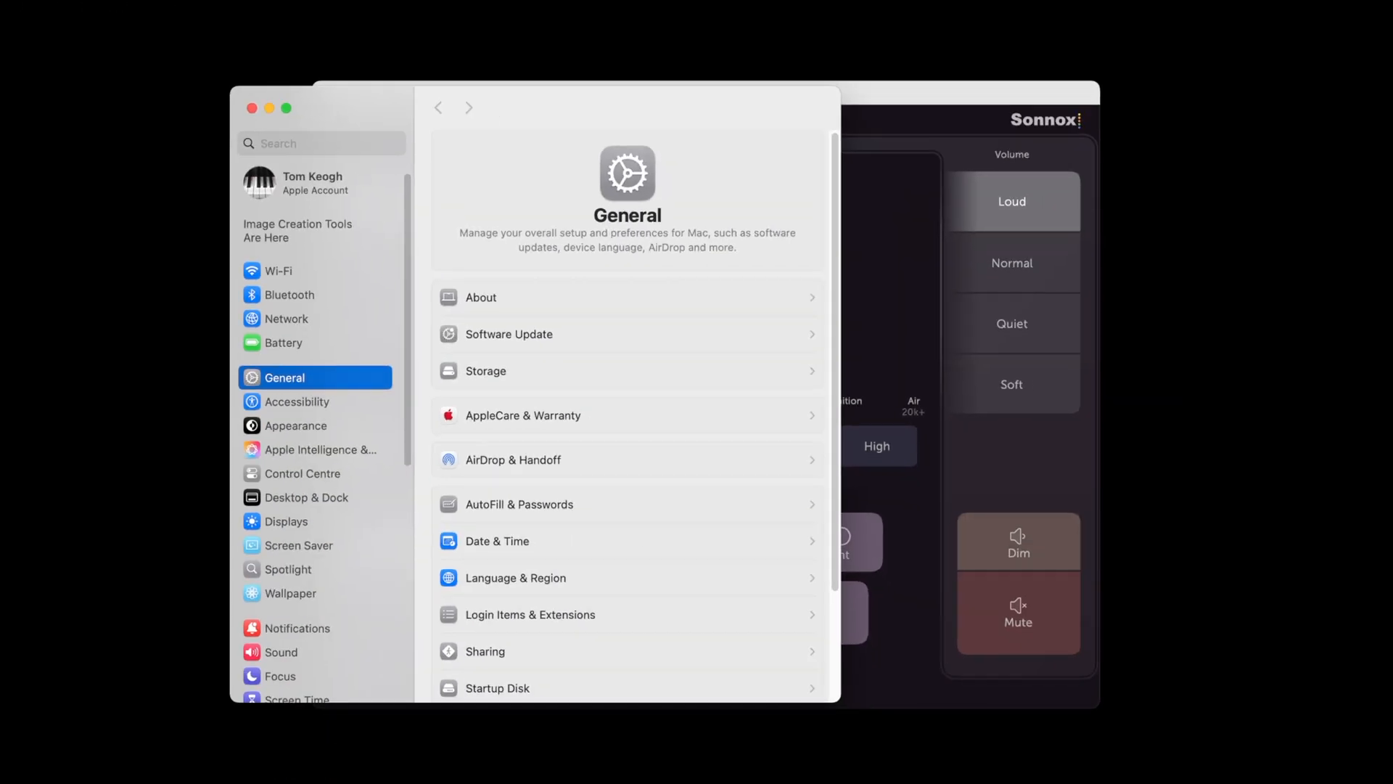
scroll(down, 3)
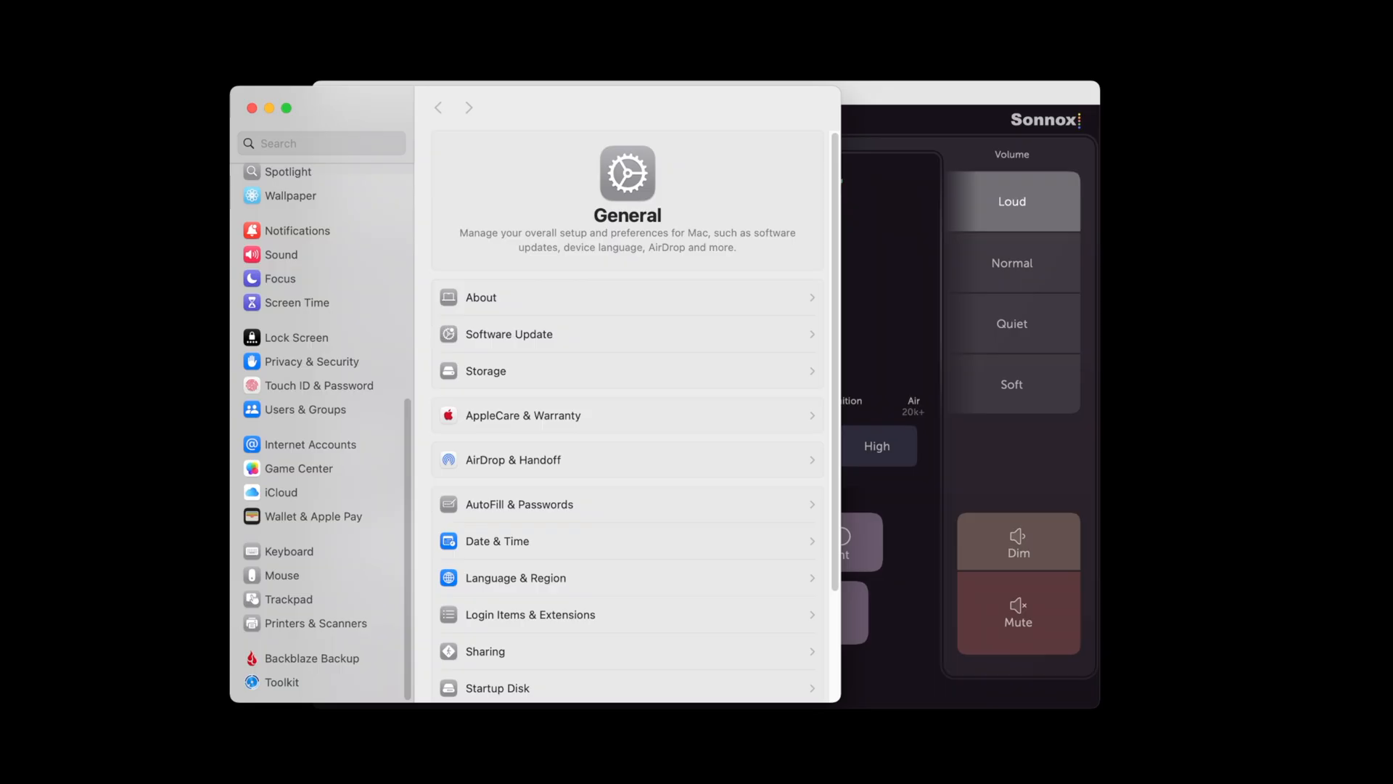
click(282, 254)
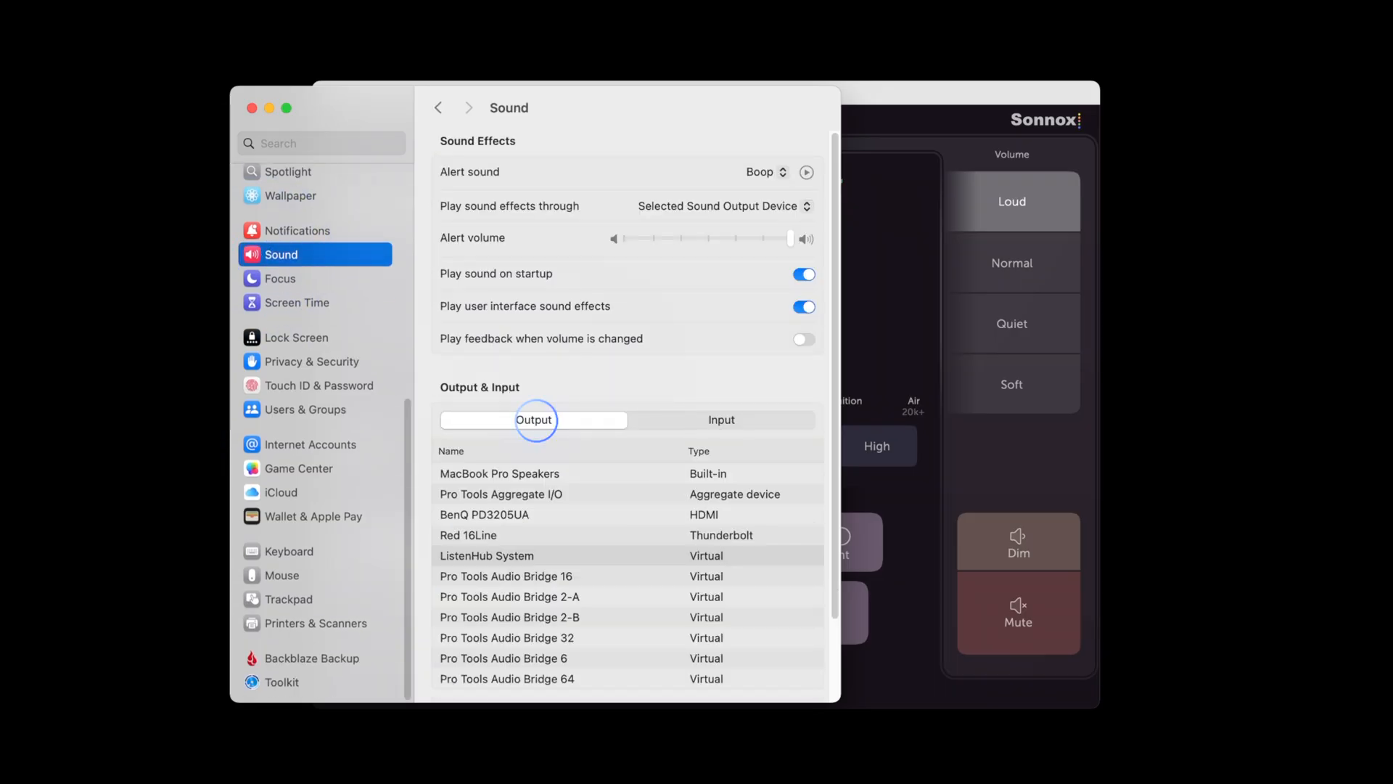
click(486, 554)
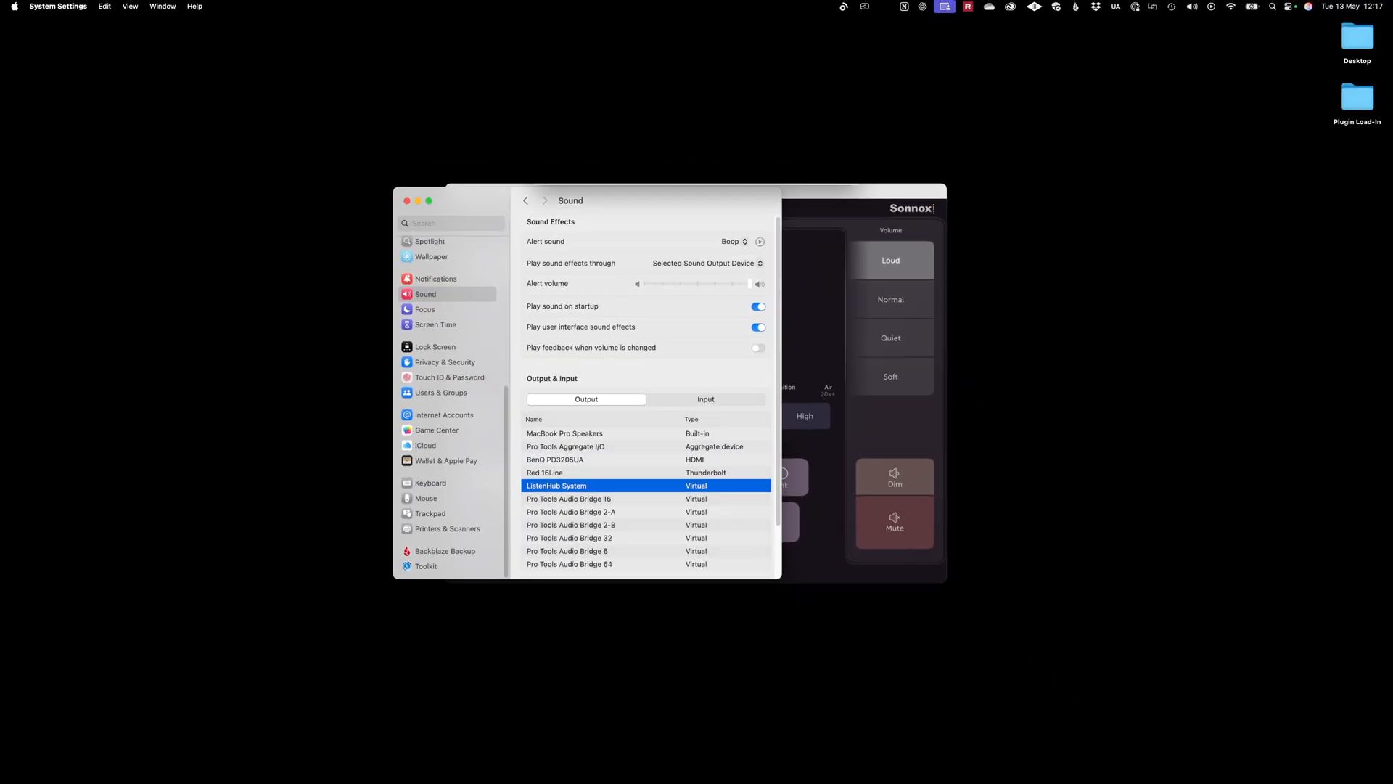
Launch Logic Pro via Spotlight and set its audio output device to ListenHub DAW
text(logic Pro)
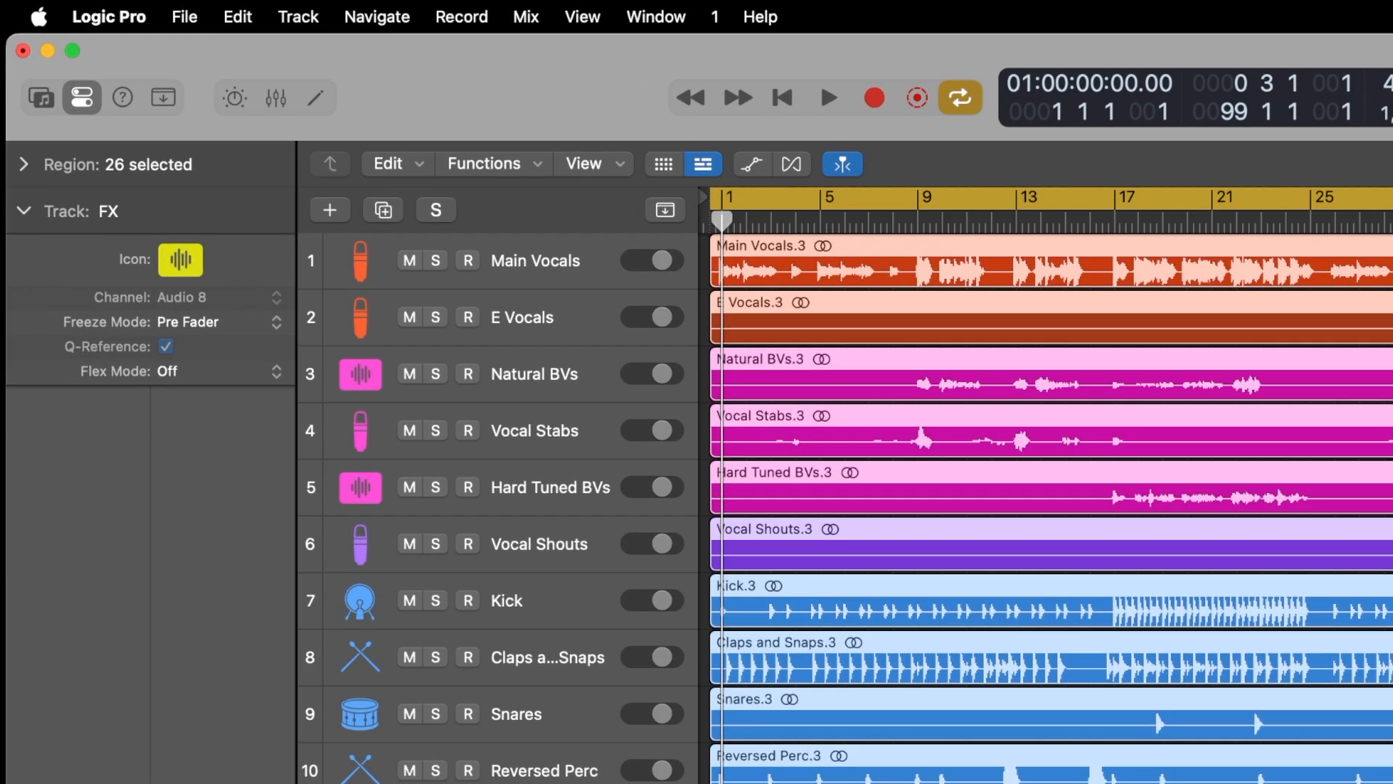
click(109, 14)
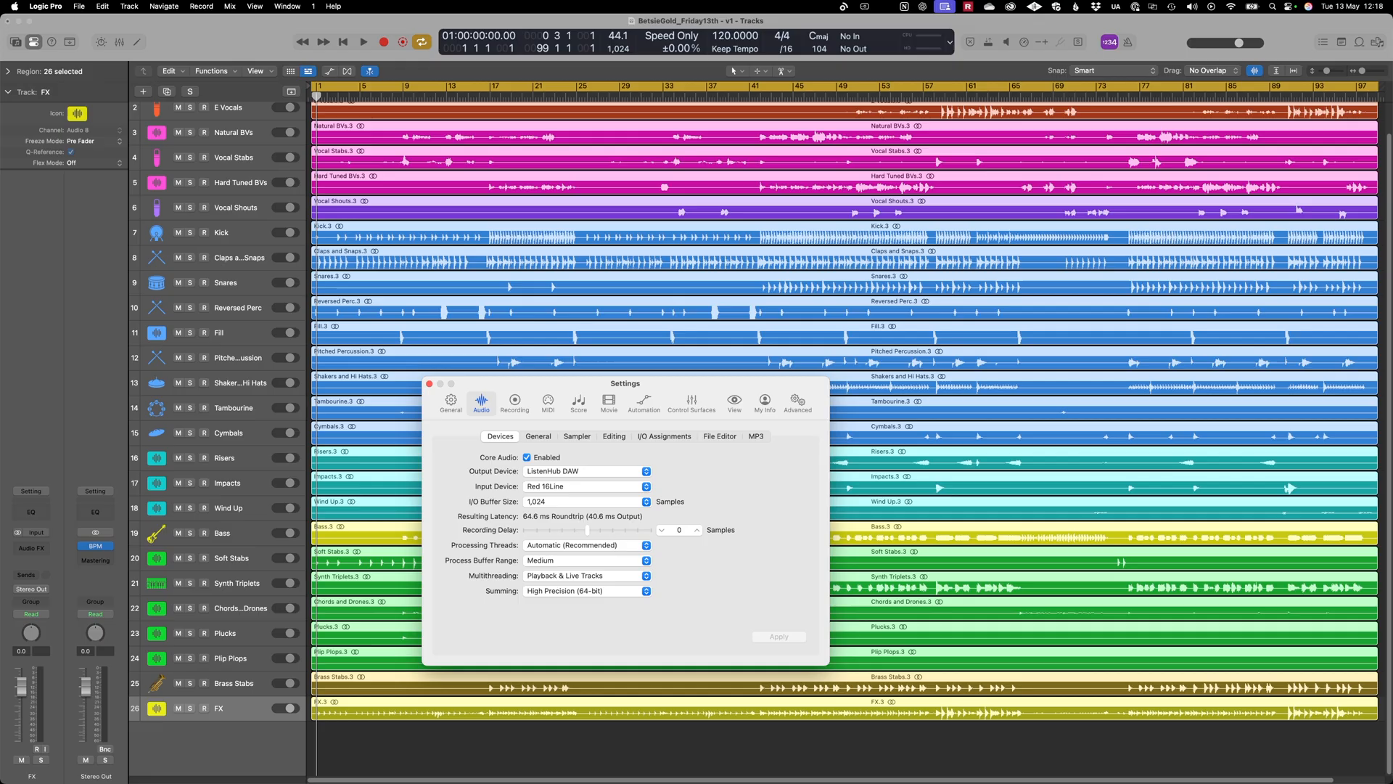
click(429, 383)
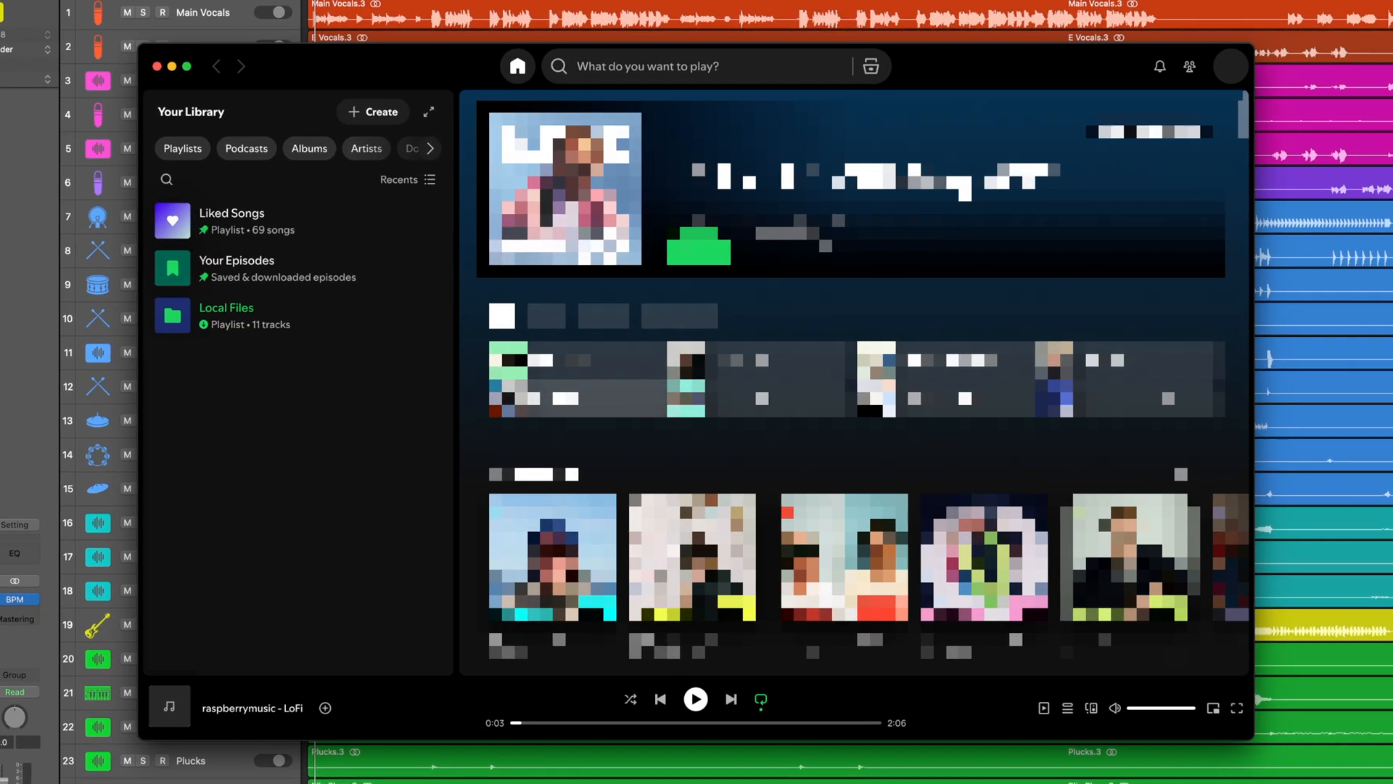
Play This Is Technology from Spotify's Local Files as the reference
click(225, 315)
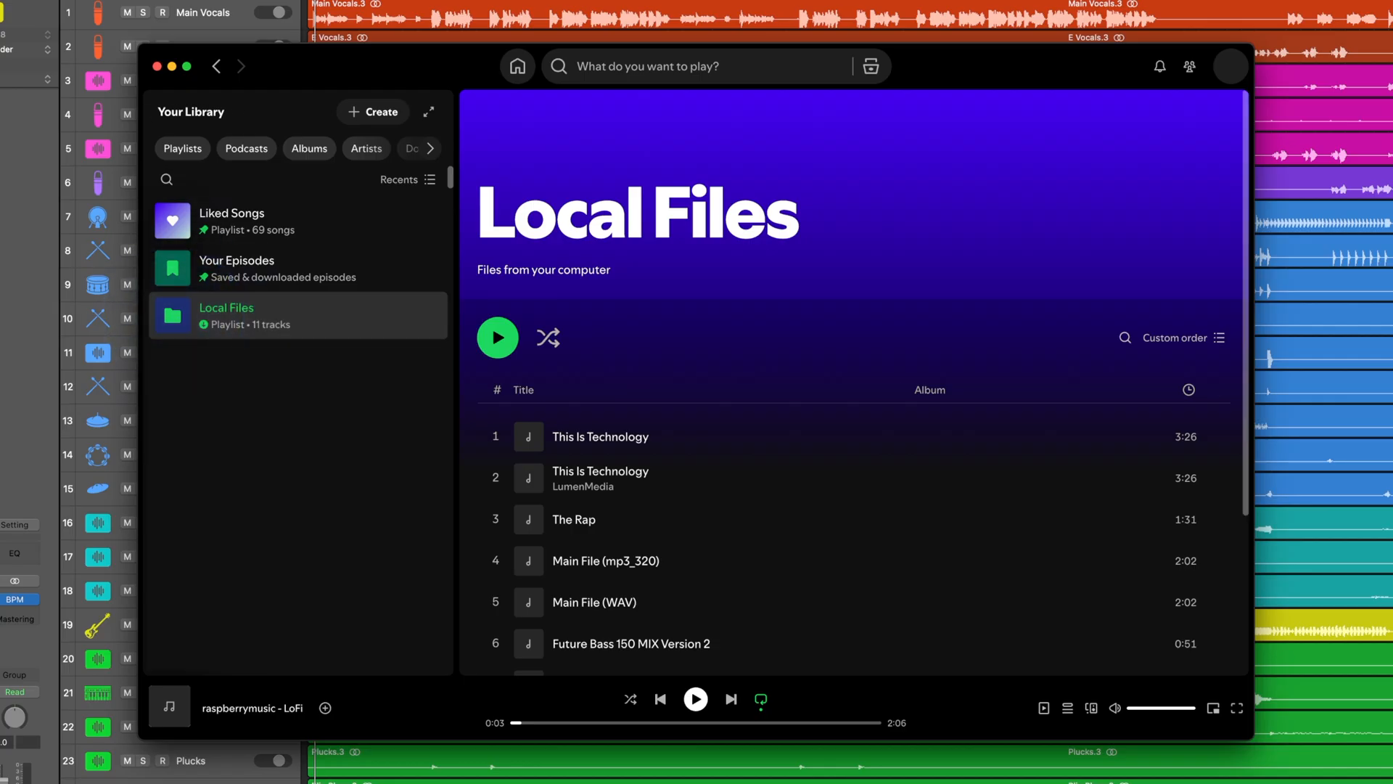
mouse_move(601, 436)
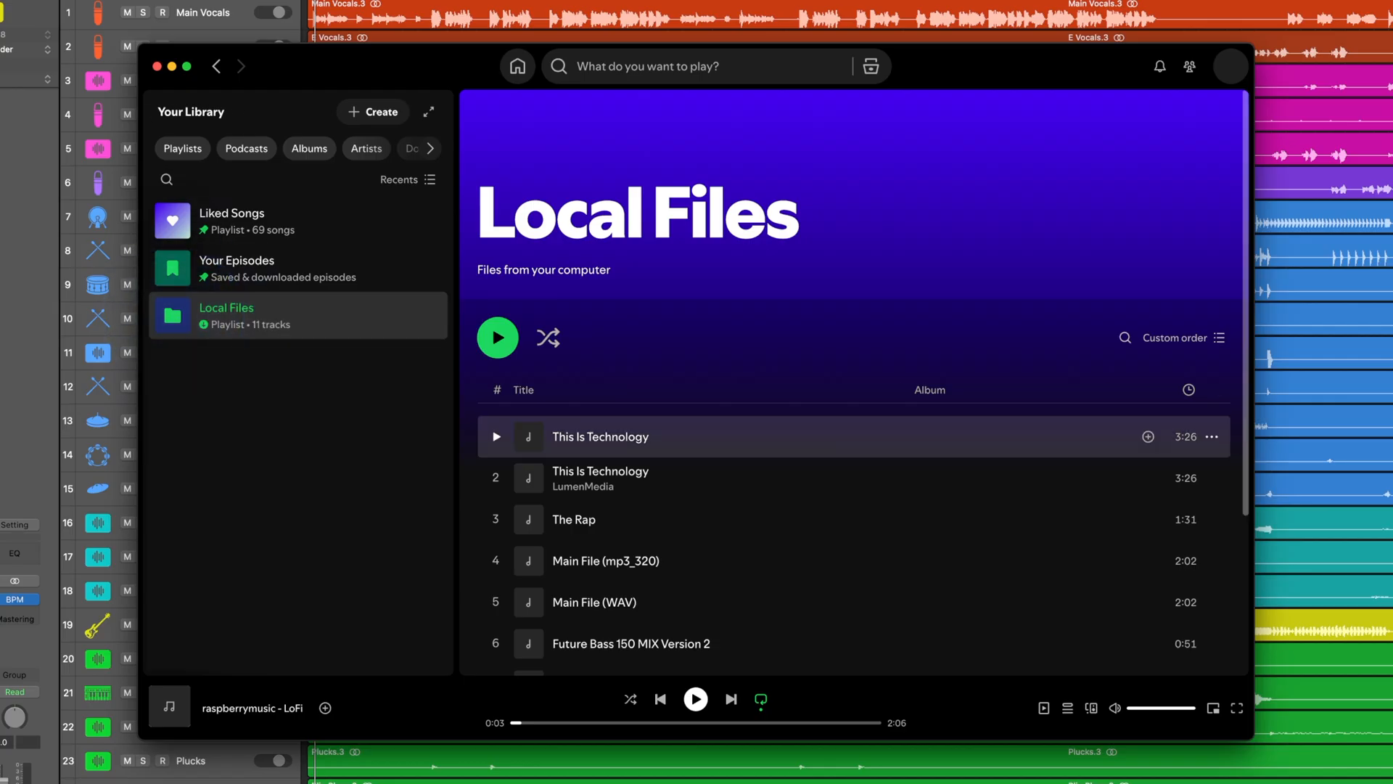
click(1043, 708)
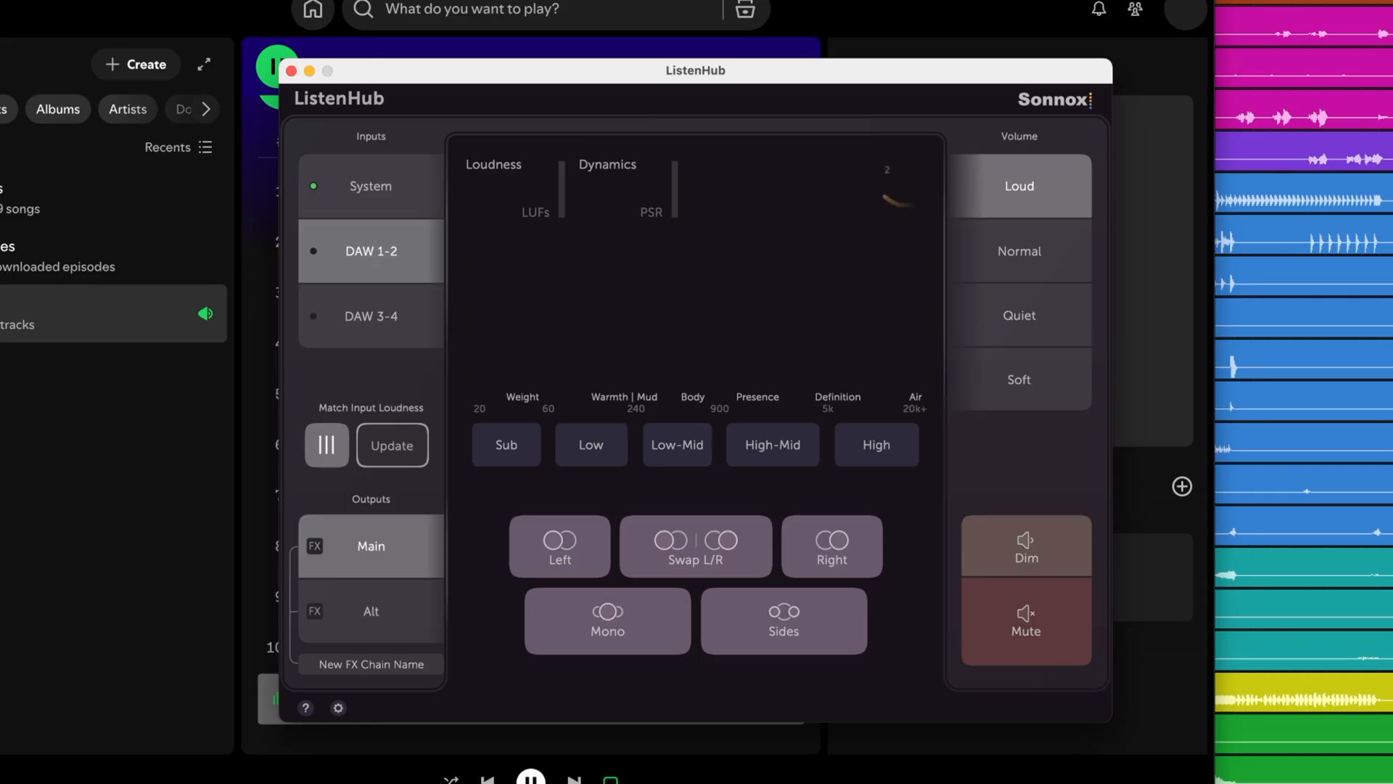
Switch monitoring between the System Spotify reference and the DAW 1-2 Logic session
click(312, 251)
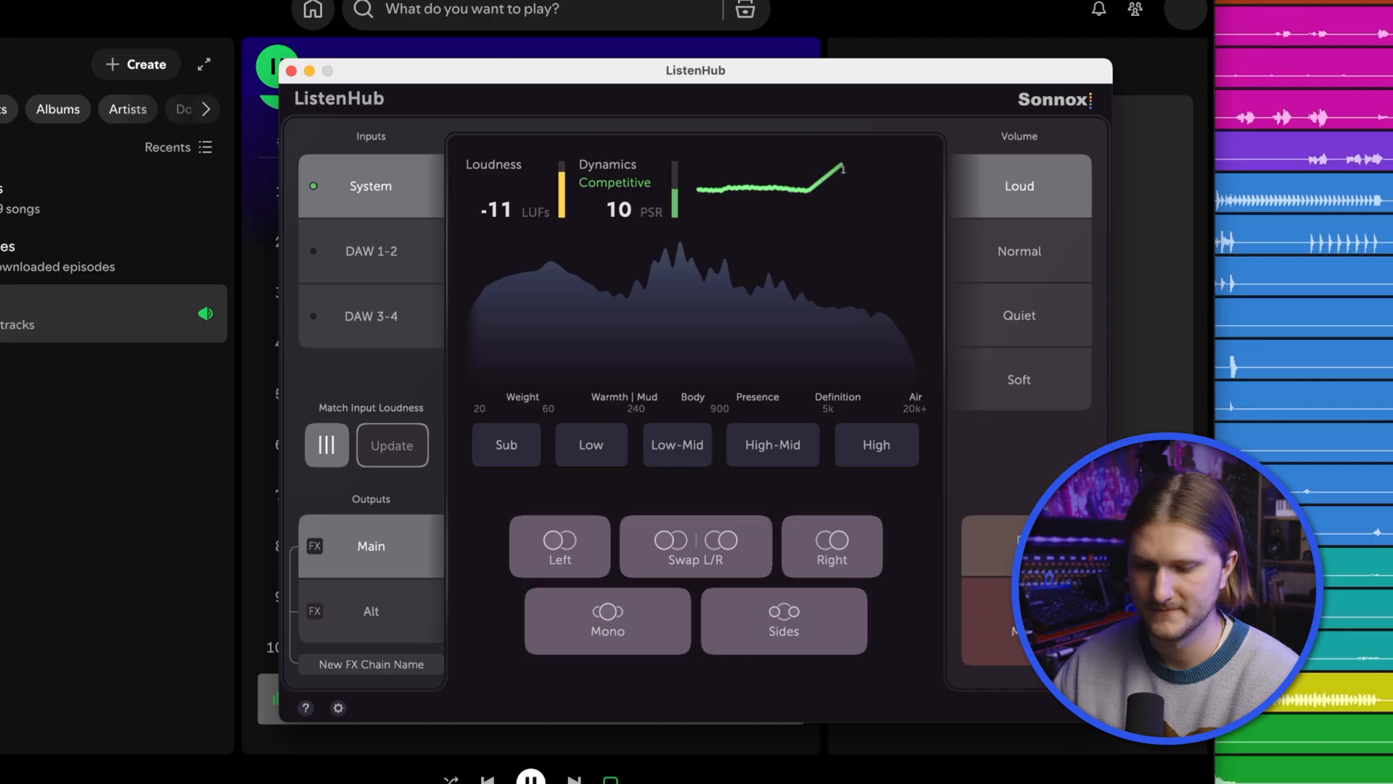
click(370, 250)
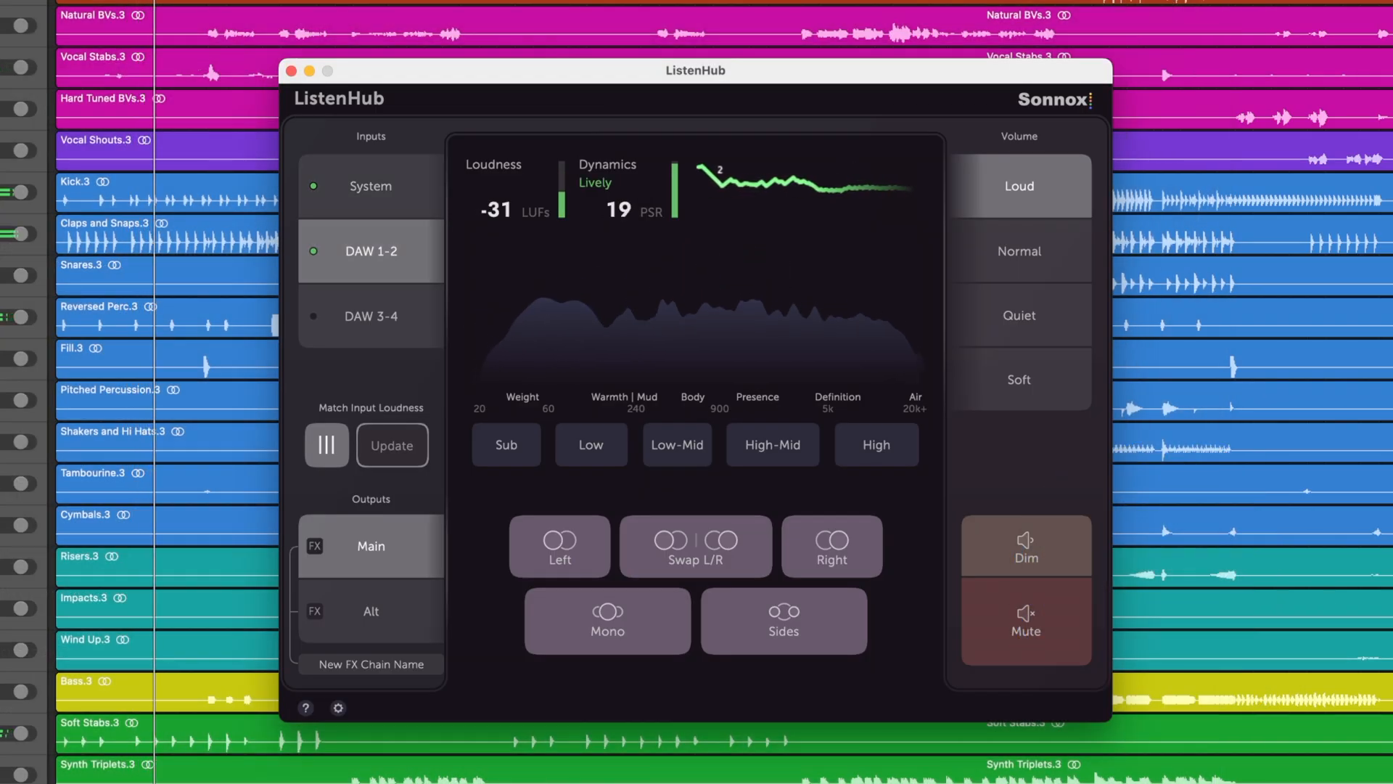
click(370, 186)
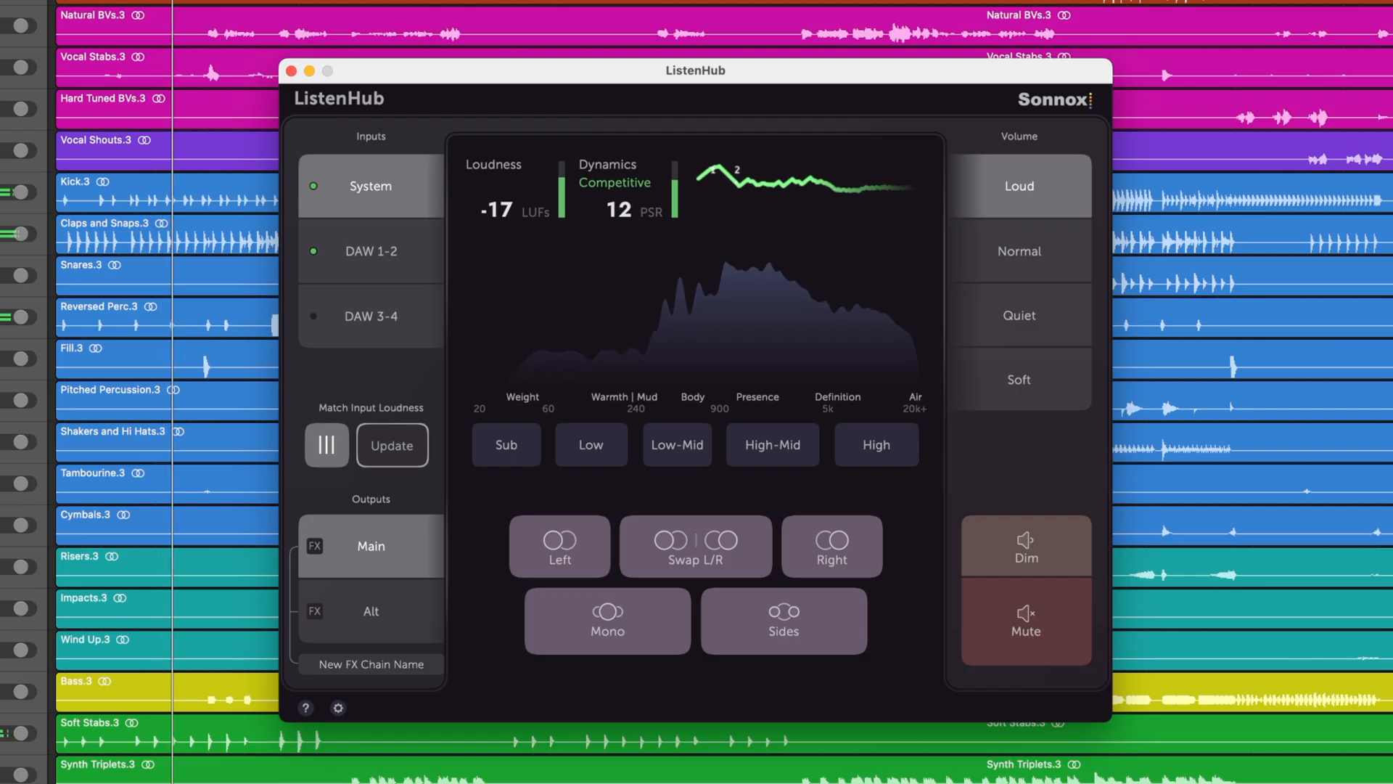
click(370, 249)
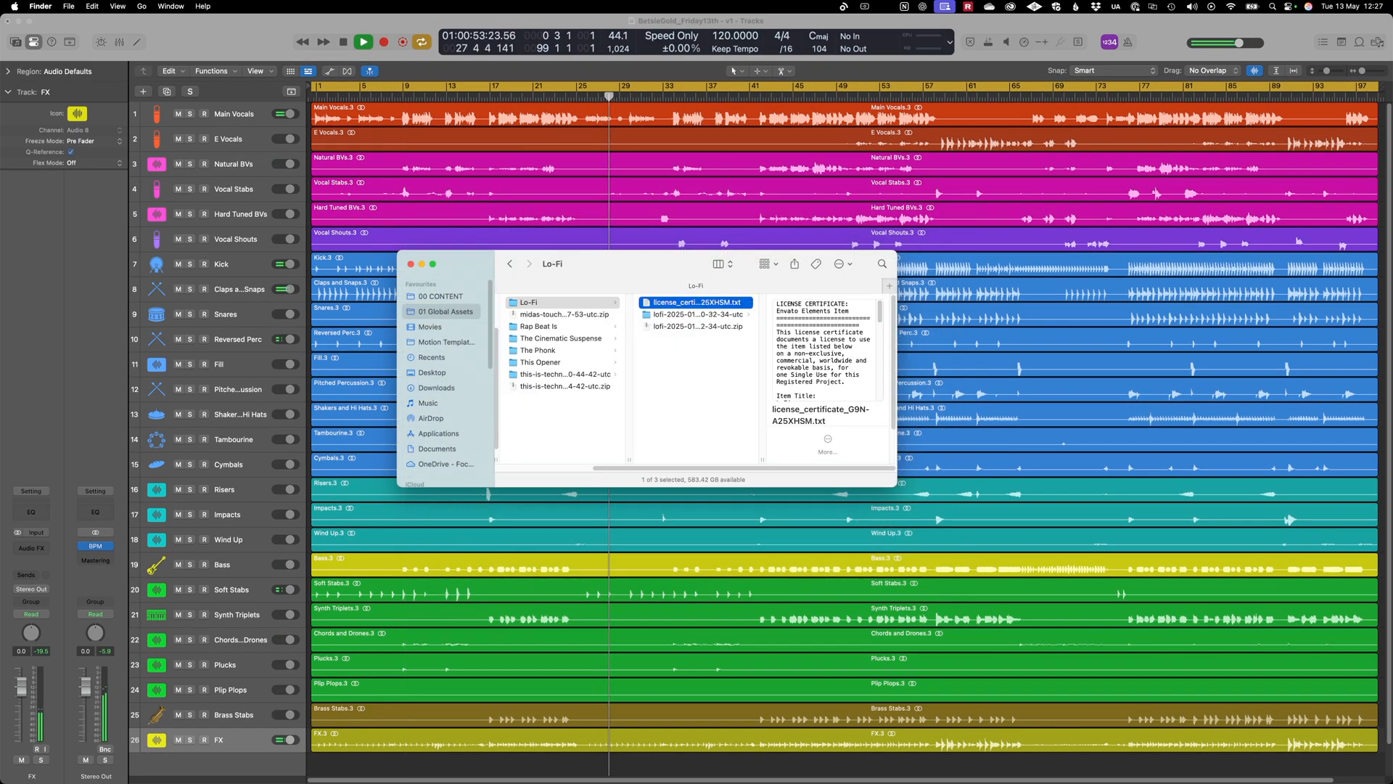
Drag raspberrymusic - LoFi.wav from the lofi folder into the Logic arrangement
double_click(563, 313)
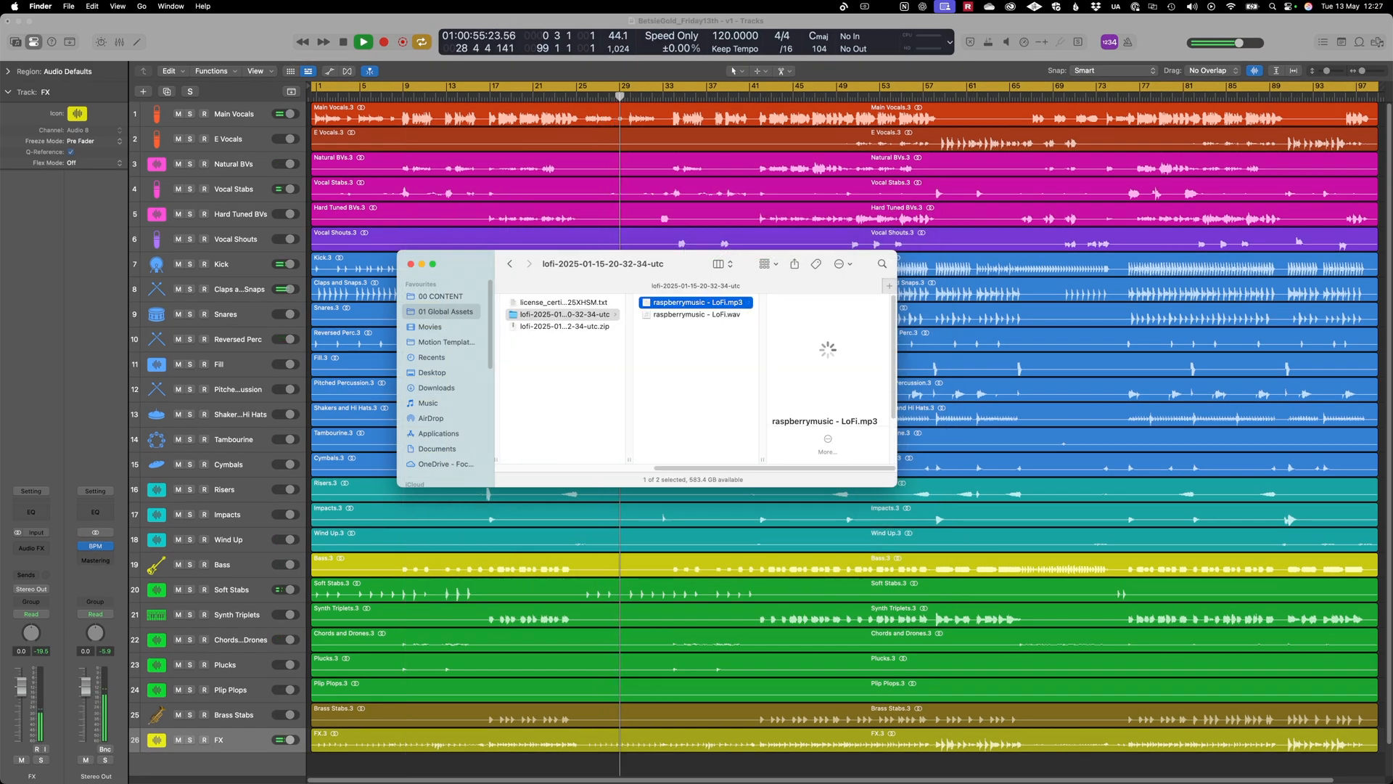
click(695, 313)
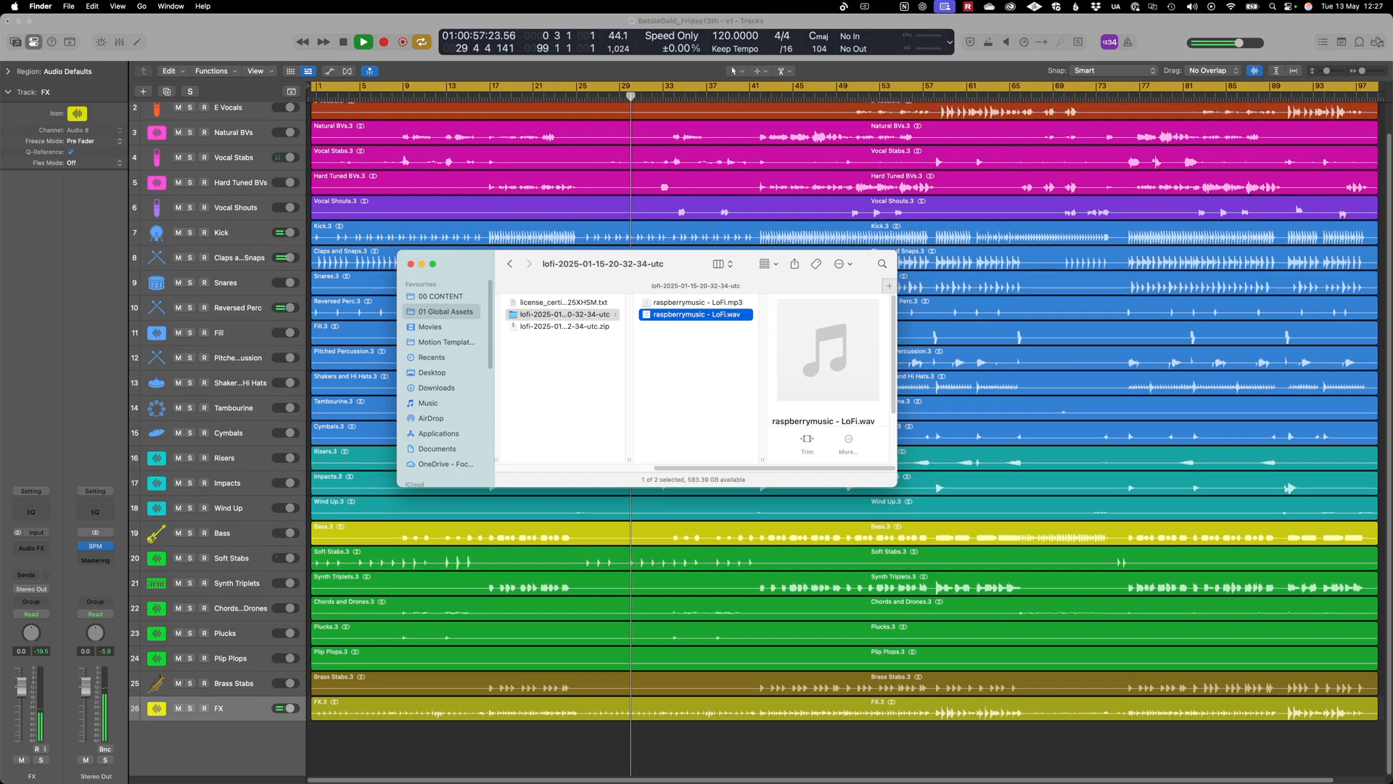
drag(695, 315, 640, 732)
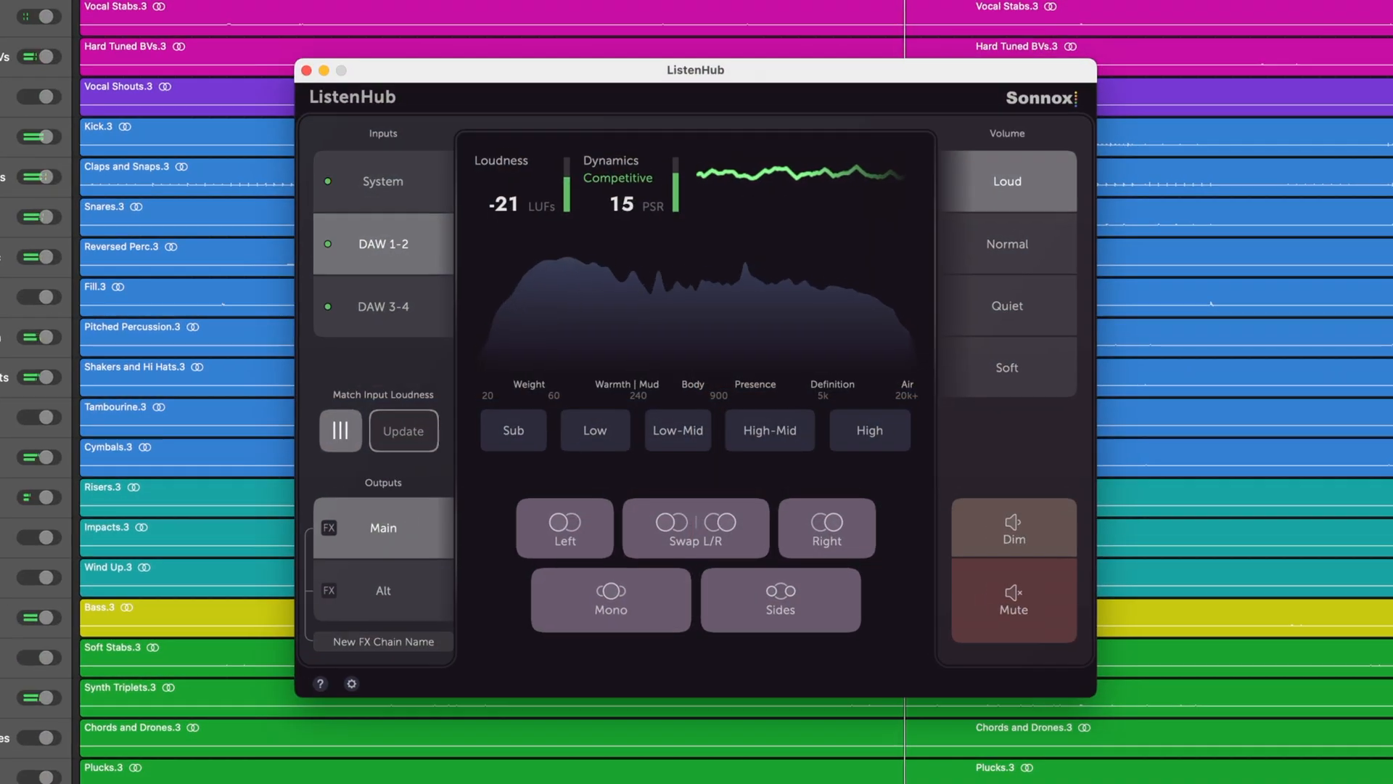
Flip monitoring between DAW 3-4 lo-fi reference and System Spotify, ending on DAW 3-4
click(383, 306)
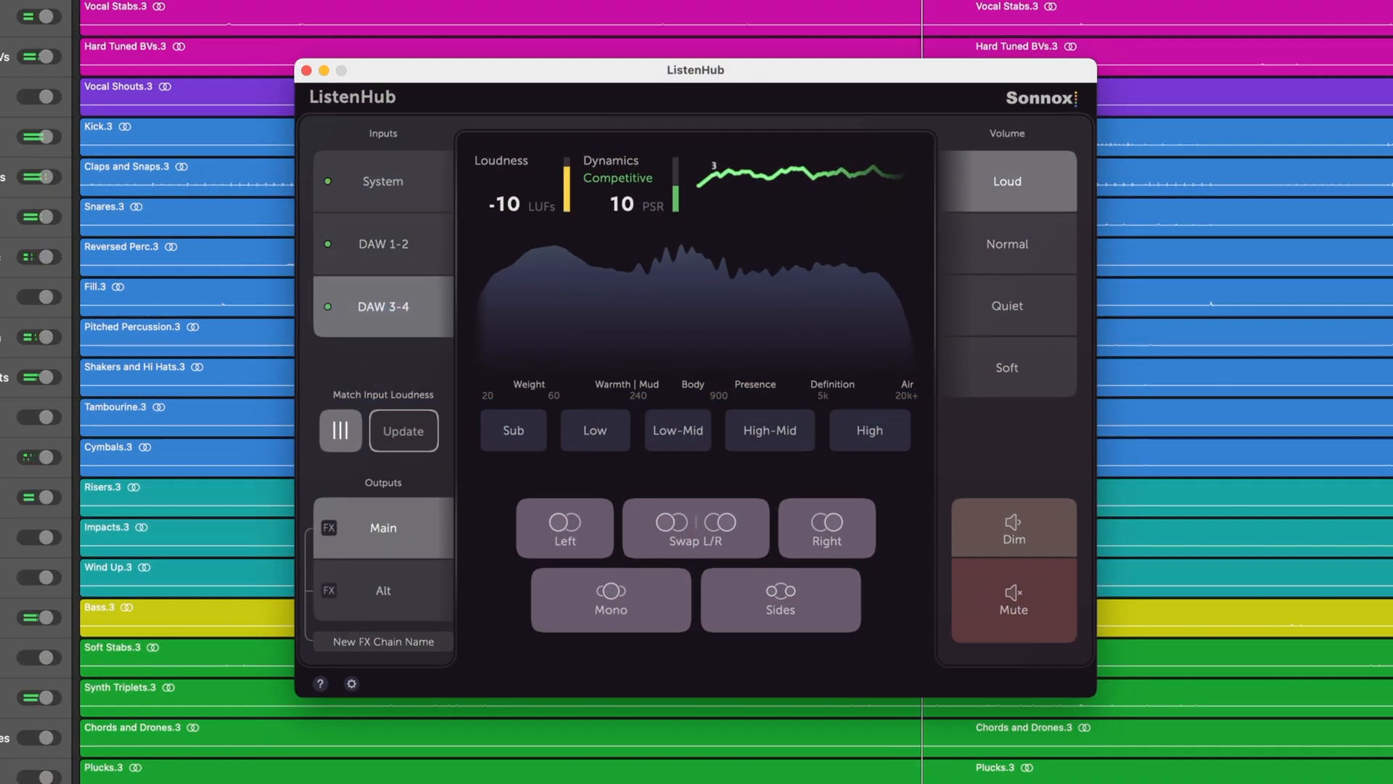
click(383, 180)
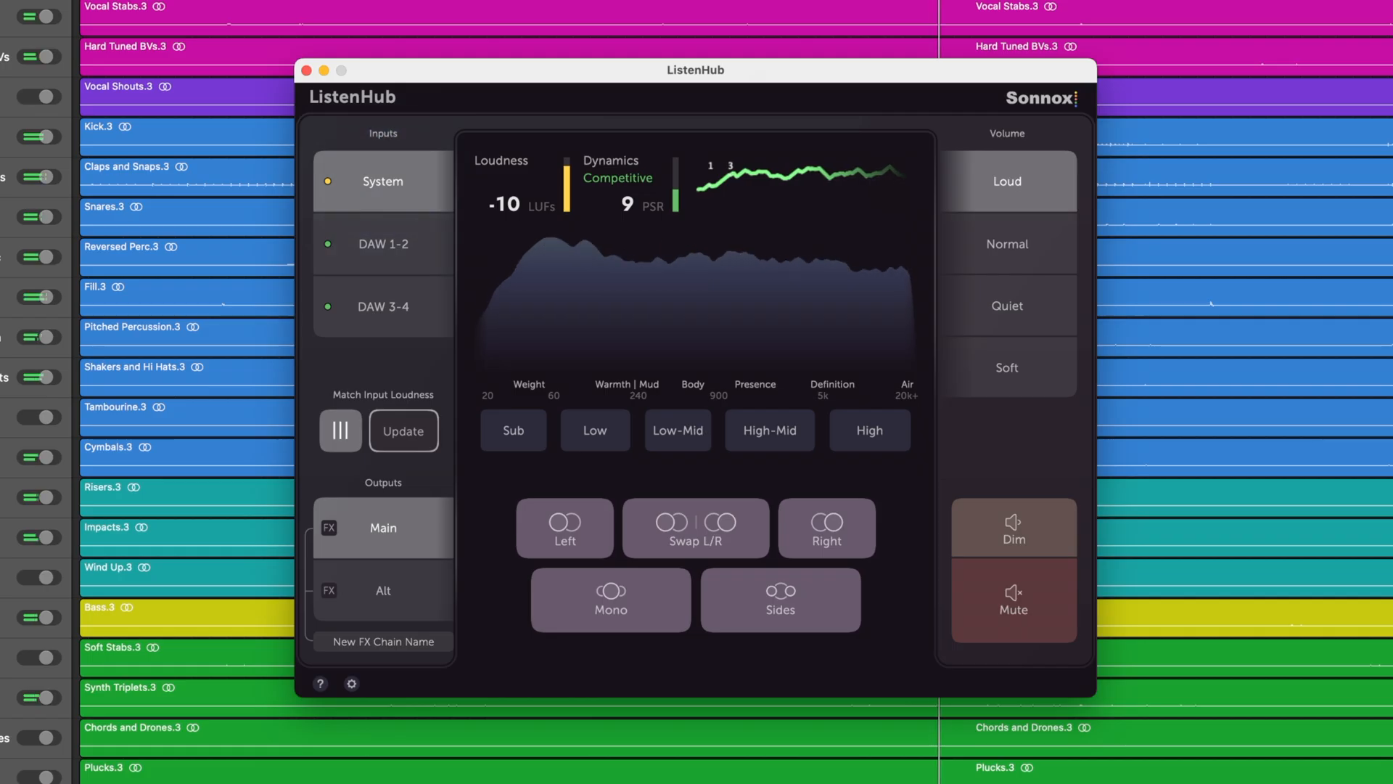
click(383, 244)
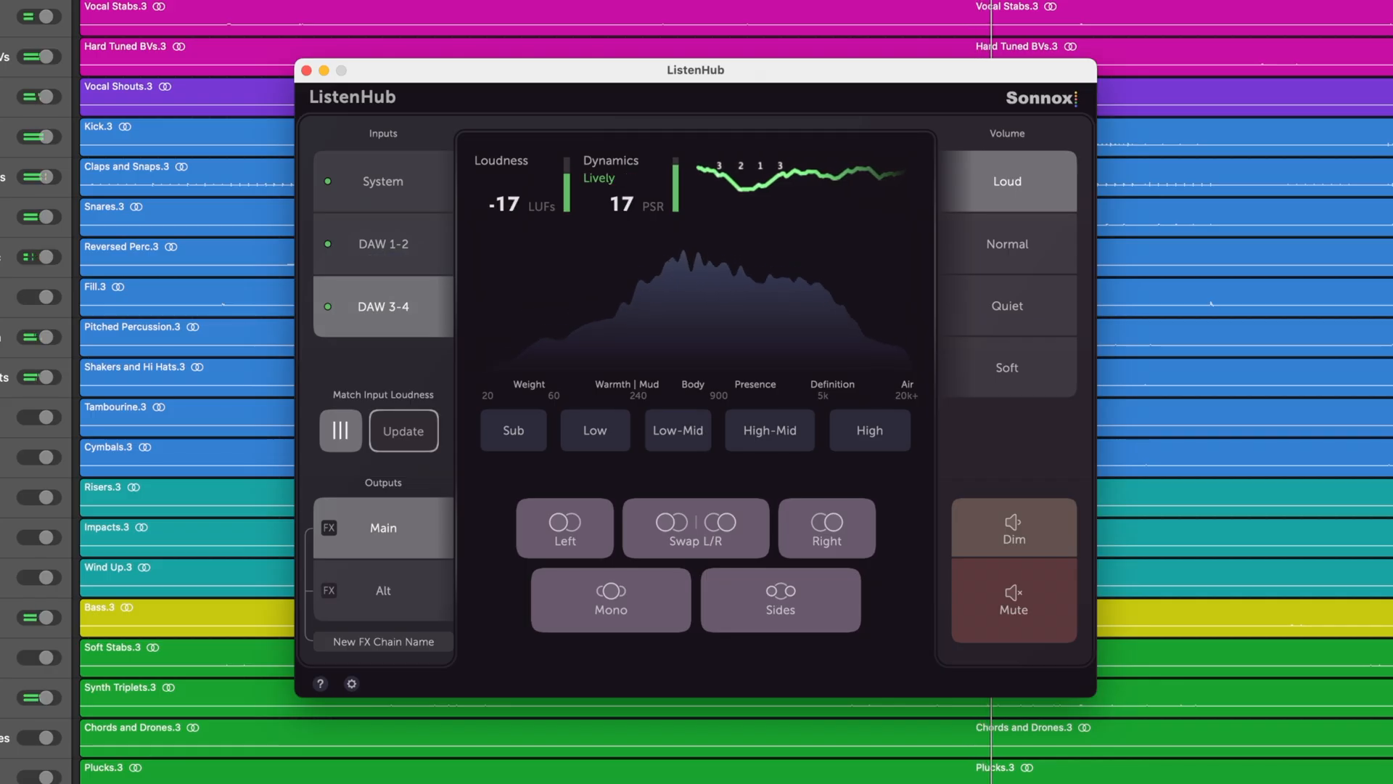
click(383, 244)
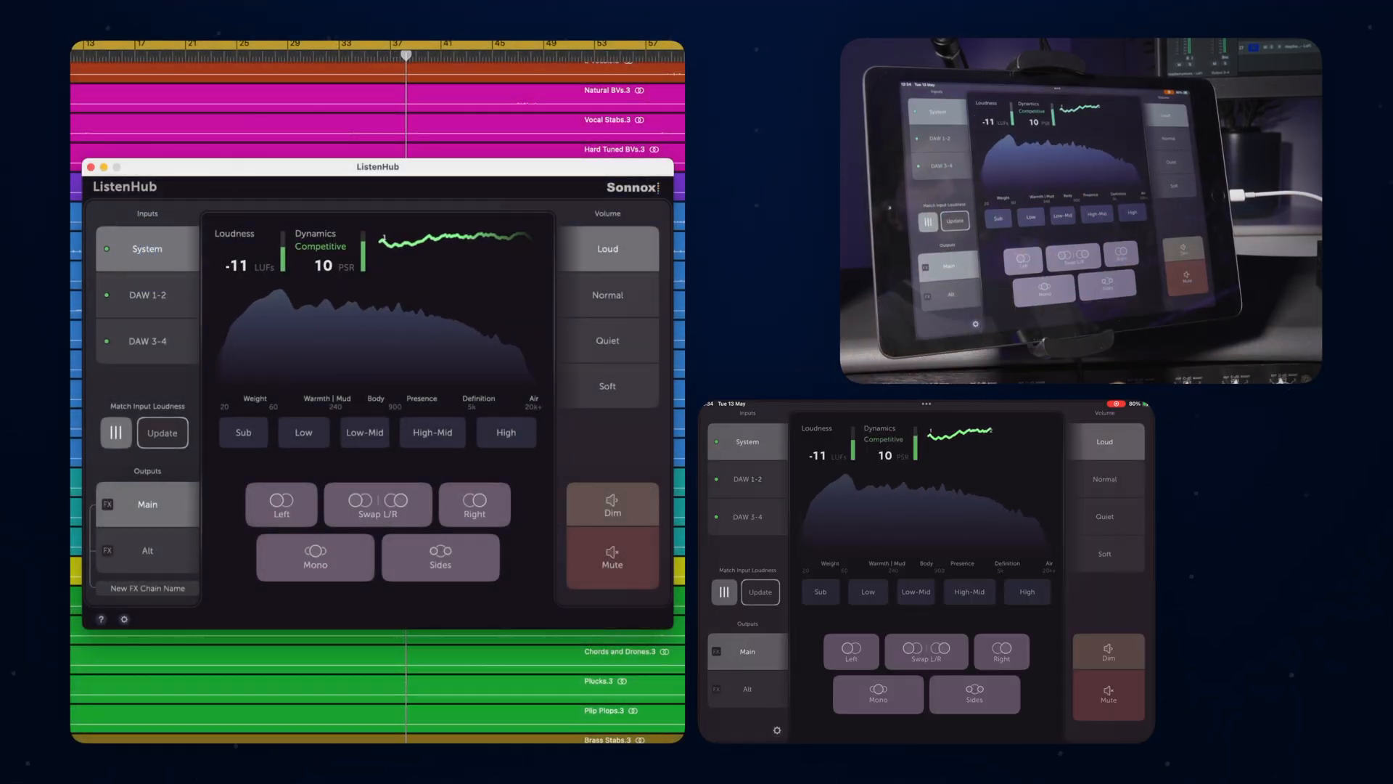
Select the DAW 3-4 input and drop monitoring to the Quiet volume level
click(148, 295)
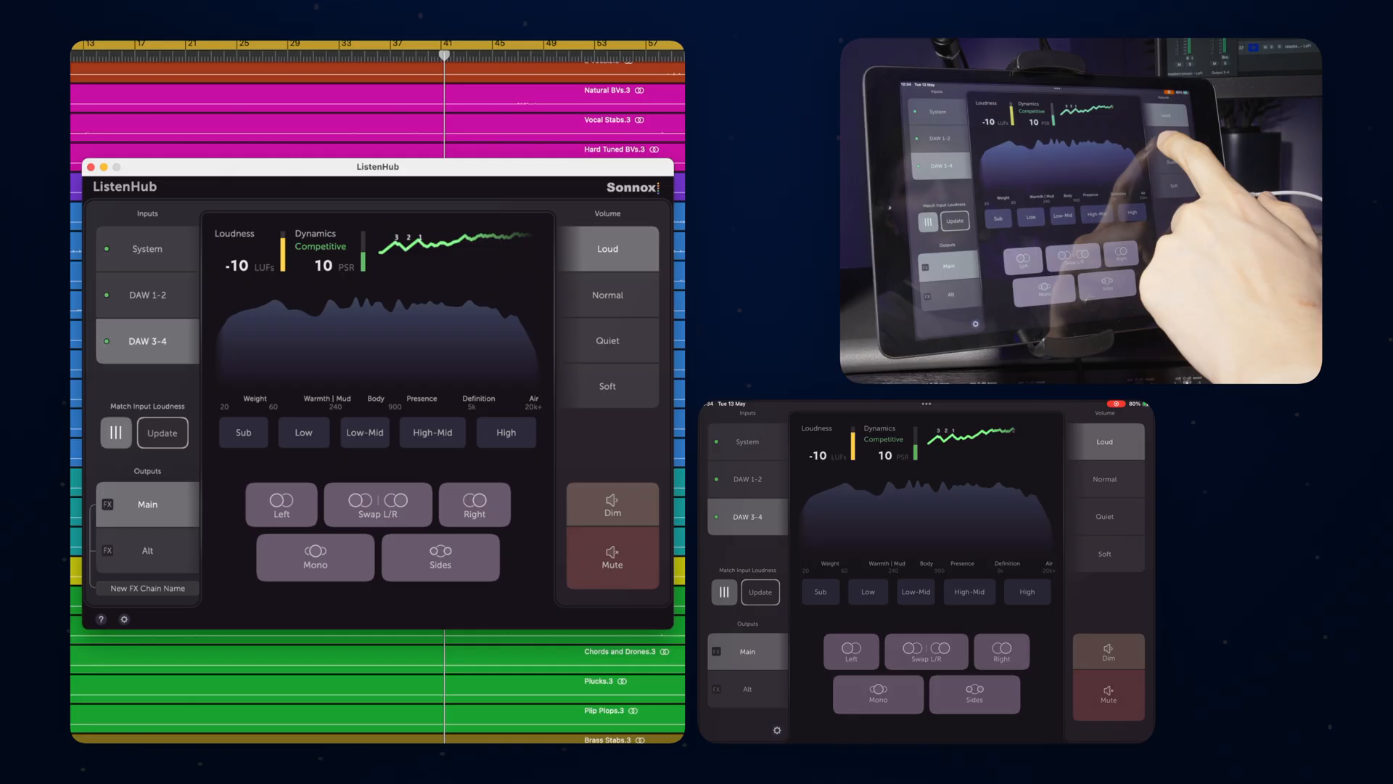
click(606, 339)
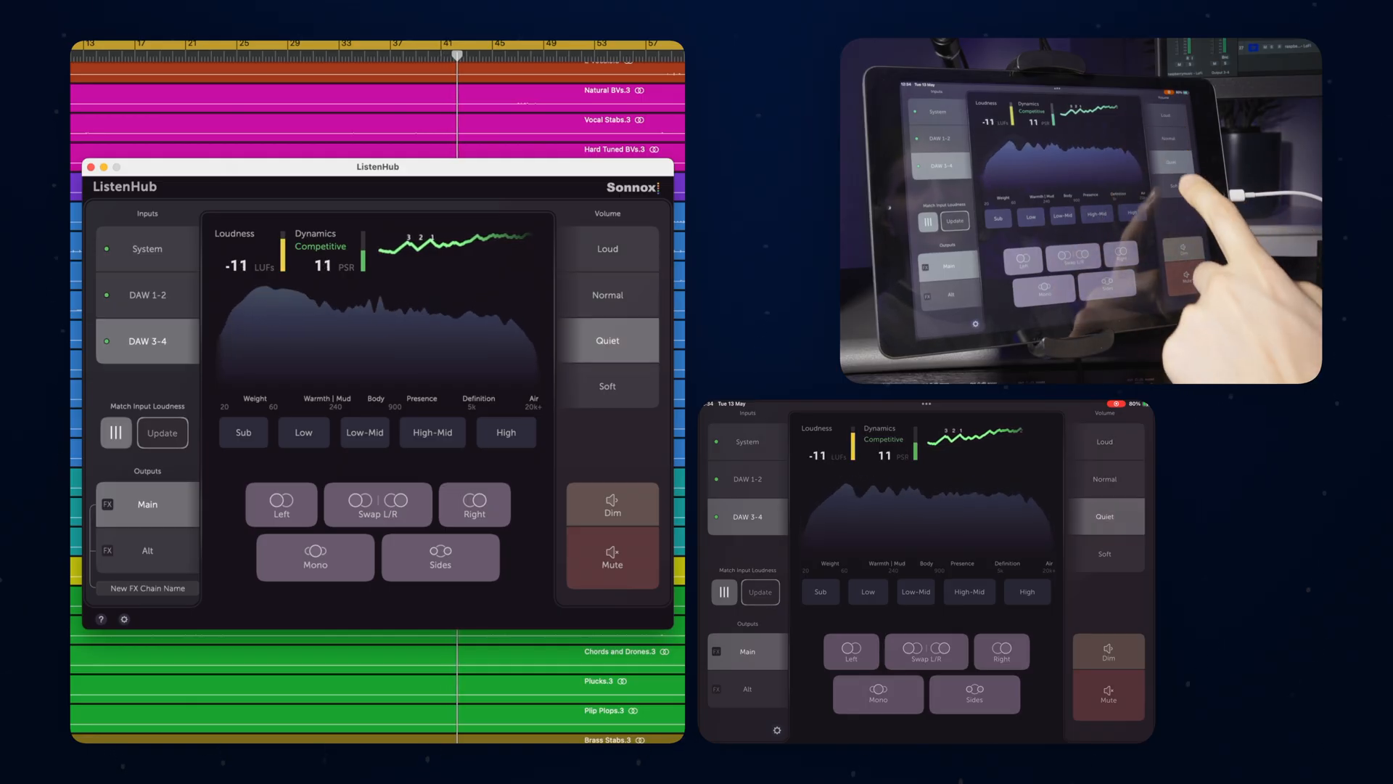